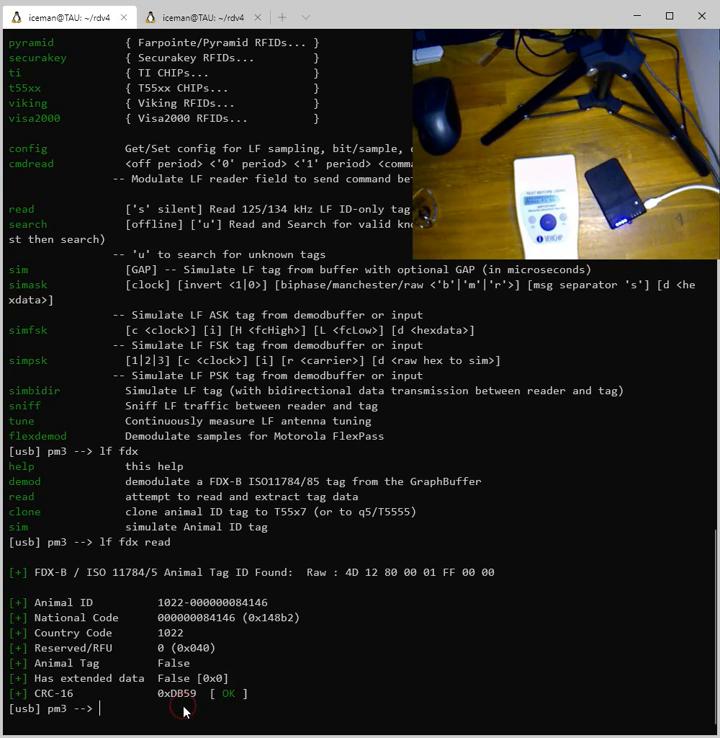
Step: Run 'lf fdx sim' to emulate FDX-B animal tag 1022-84146 for the handheld reader
text(lf fdx)
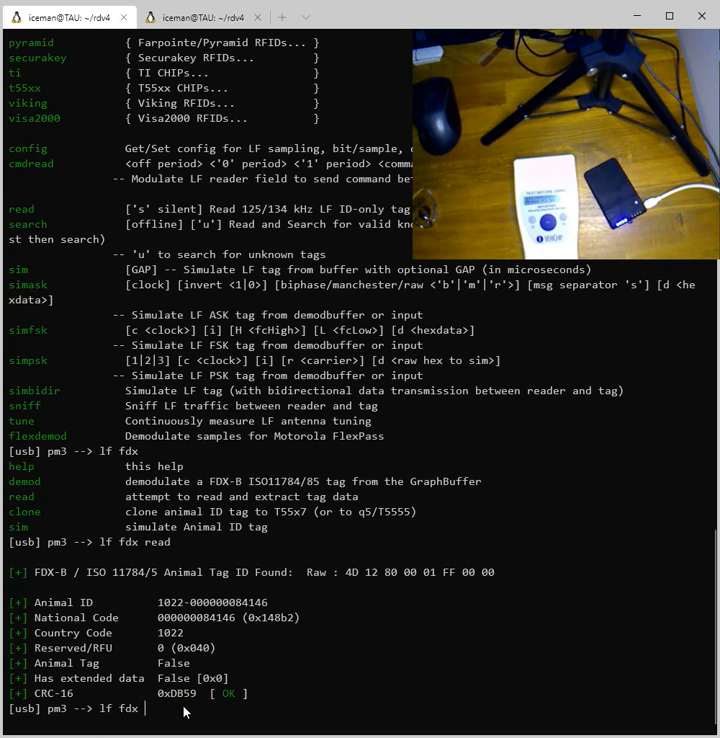
text(sim 10)
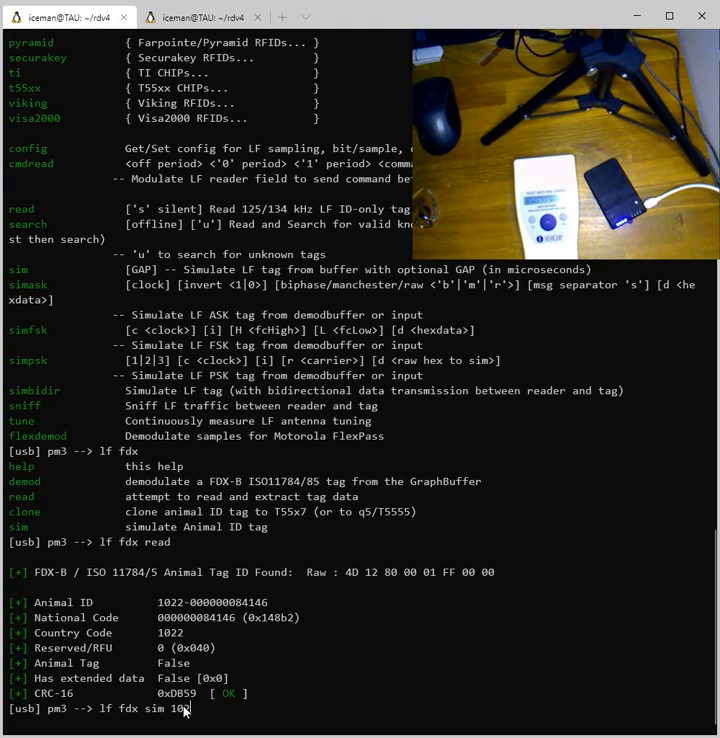
text(22)
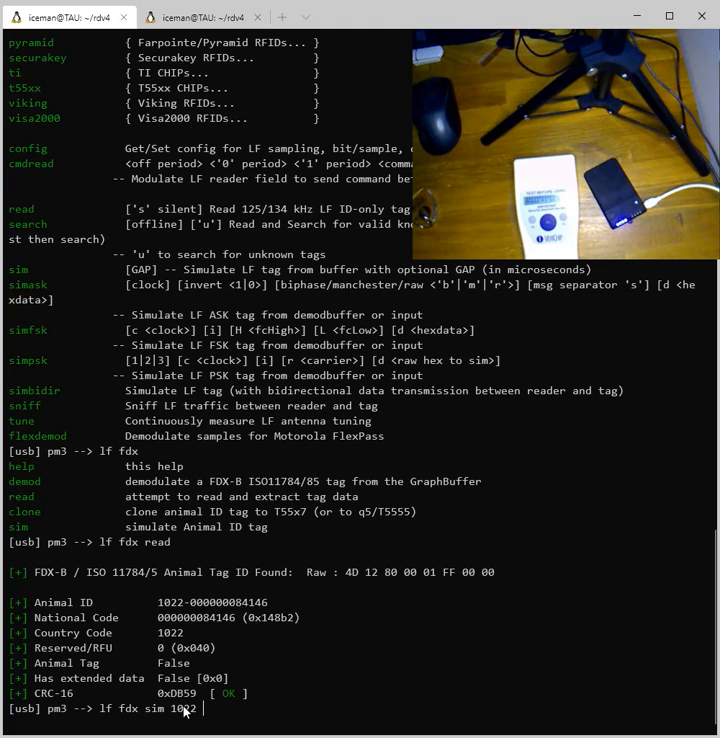
text(8414)
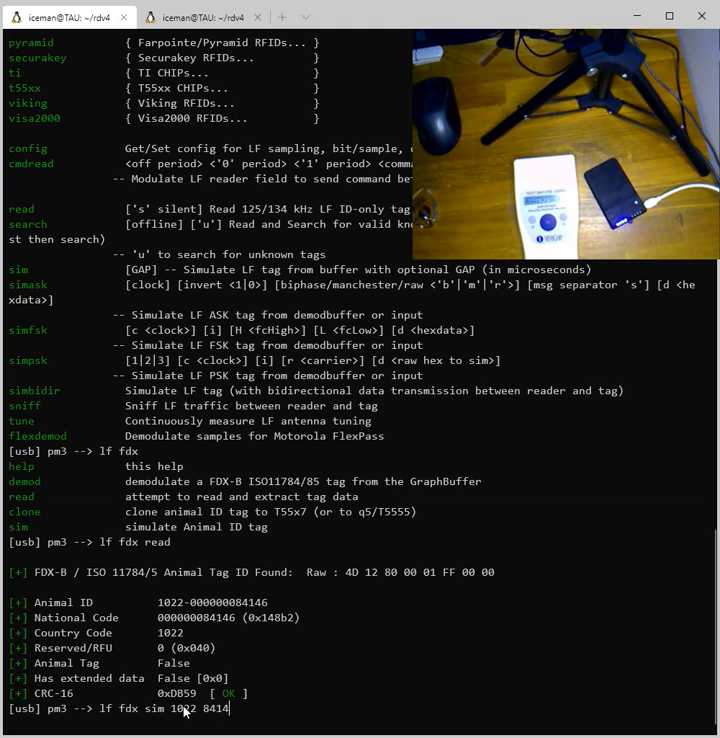
key(Return)
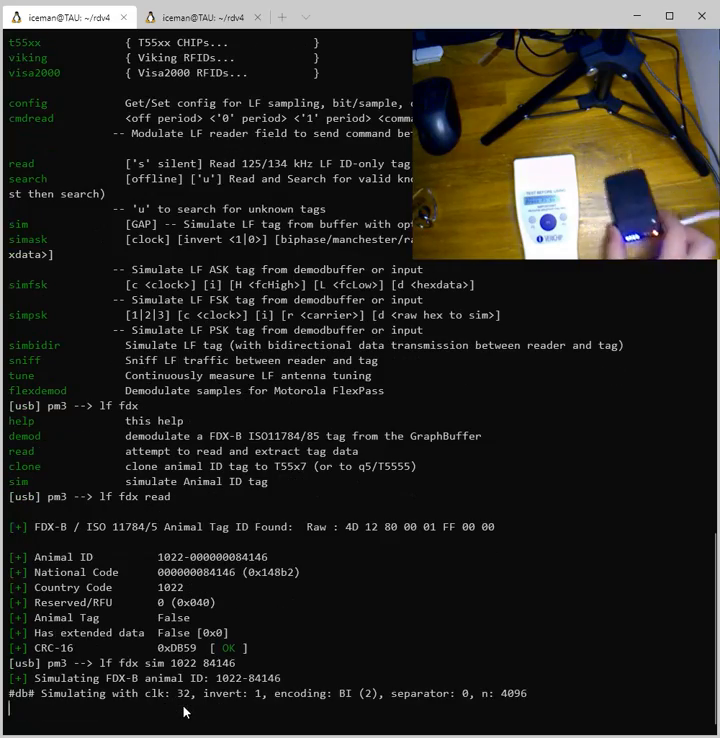